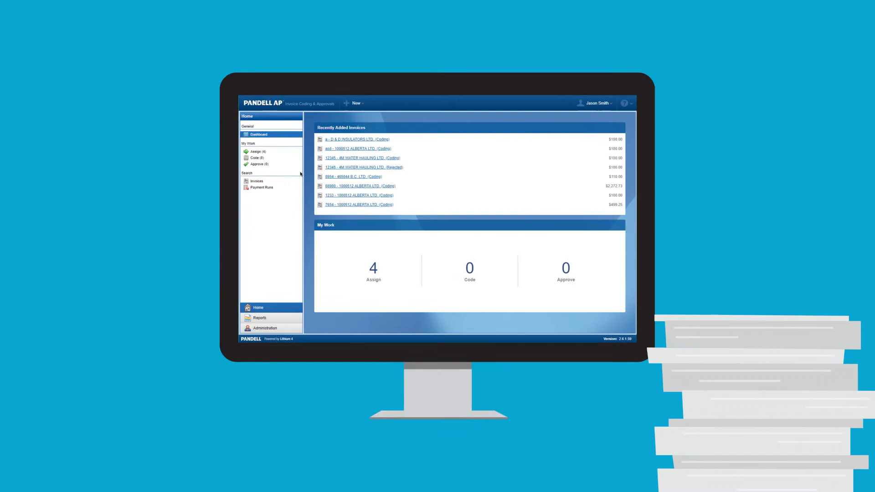
Step: Start approving invoice 8114 with the comment "This invoice is approved"
{"action": "left_click", "coordinate": [257, 152]}
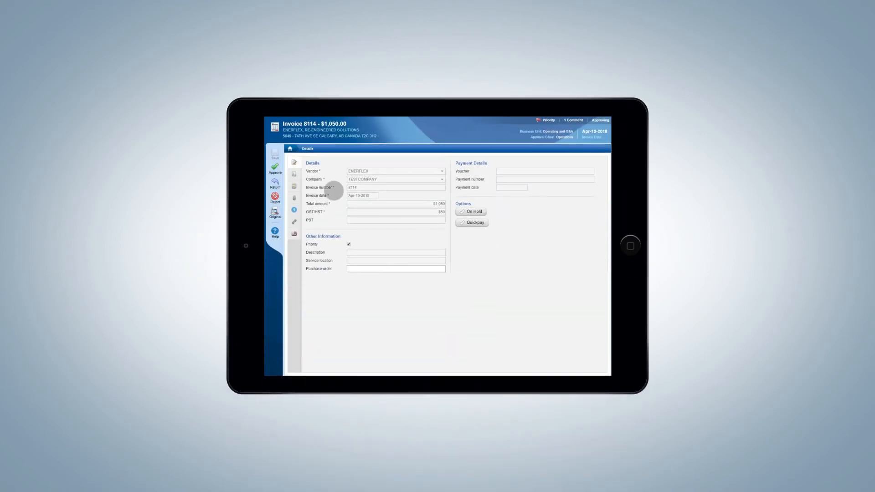
{"action": "left_click", "coordinate": [274, 169]}
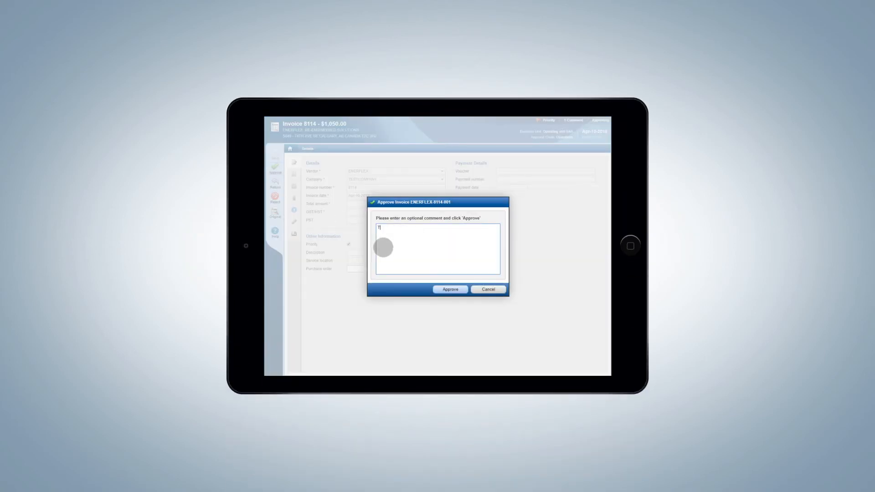
{"action": "type", "text": "This invoice is approved"}
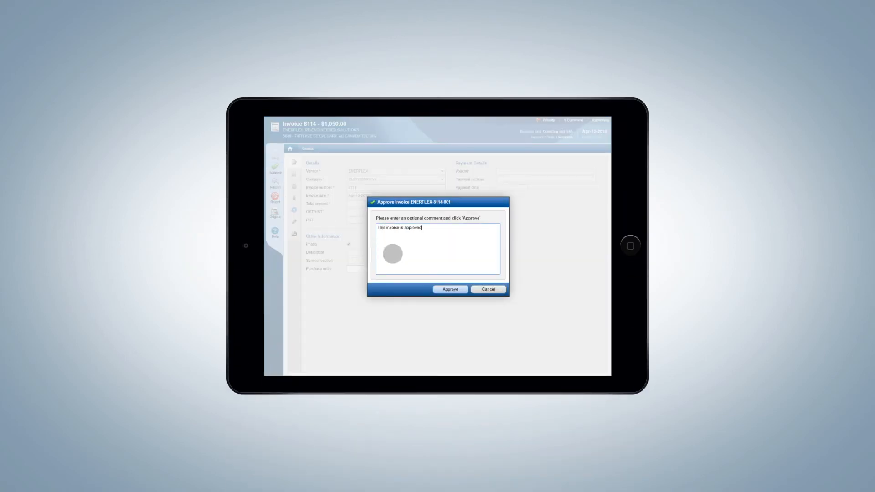